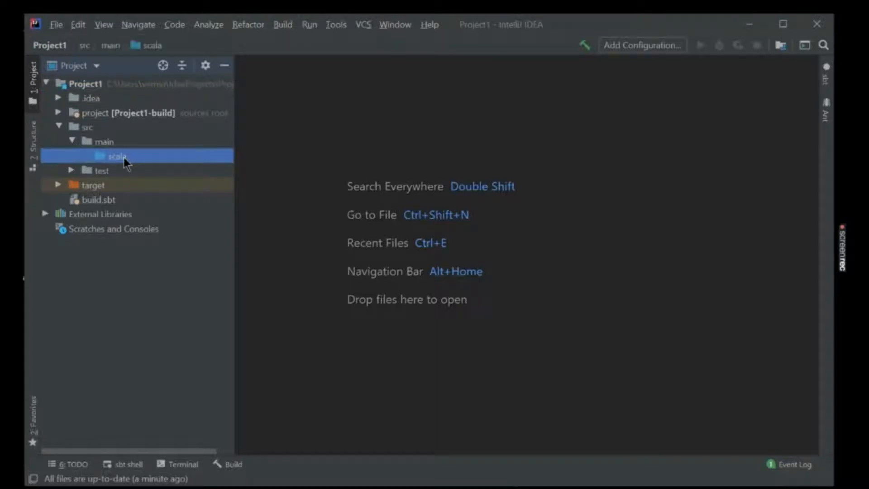
# Step: Select the Project1 root and bring up Add Framework Support from its context menu
pyautogui.rightClick(116, 155)
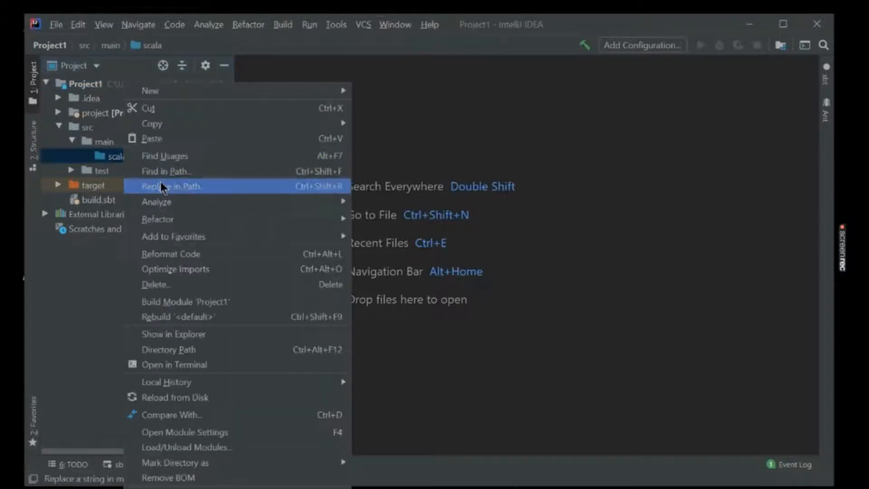
pyautogui.moveTo(149, 91)
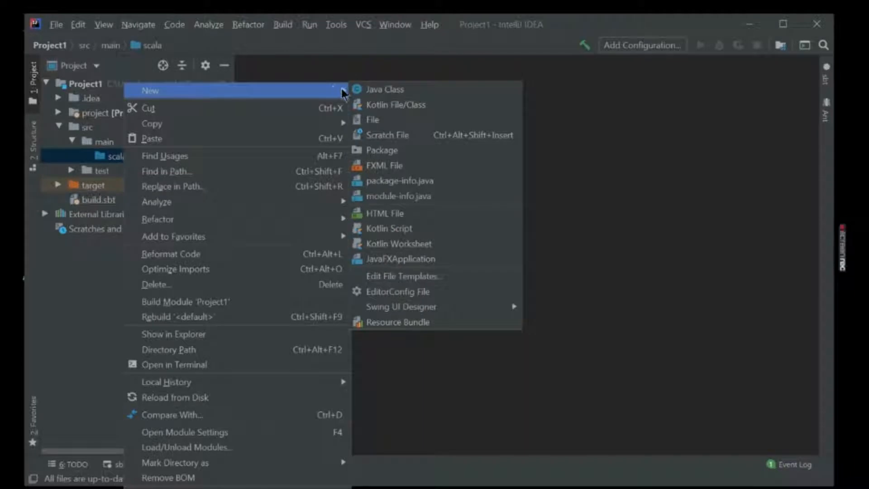
pyautogui.moveTo(398, 243)
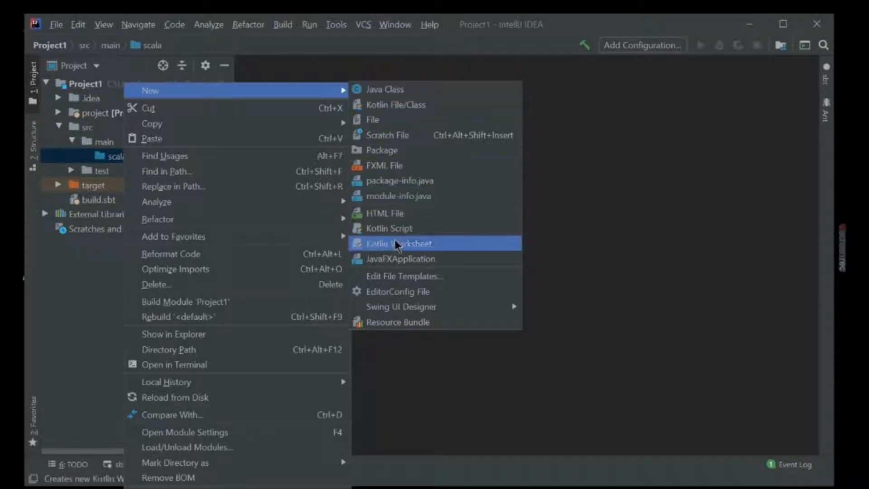
pyautogui.moveTo(449, 293)
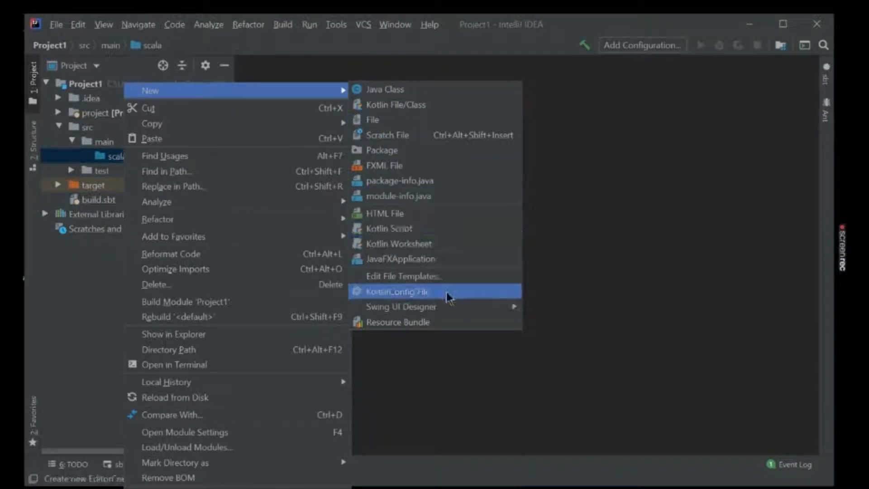
pyautogui.moveTo(418, 150)
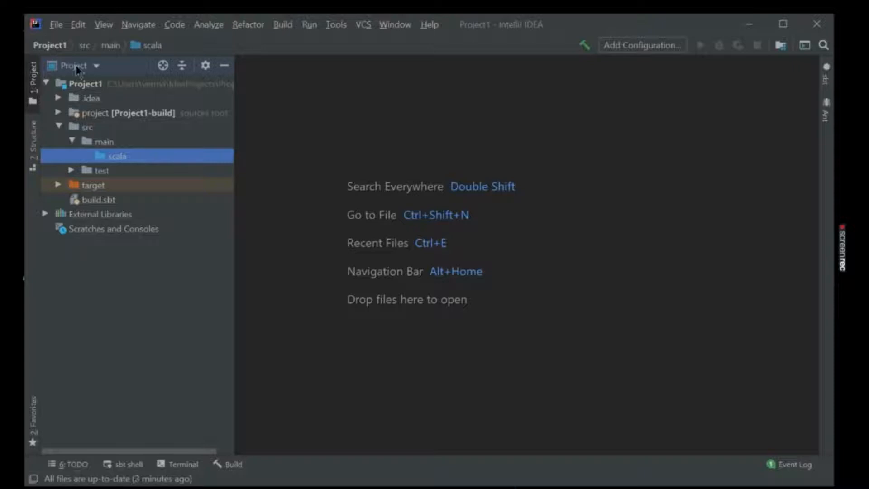
pyautogui.click(73, 65)
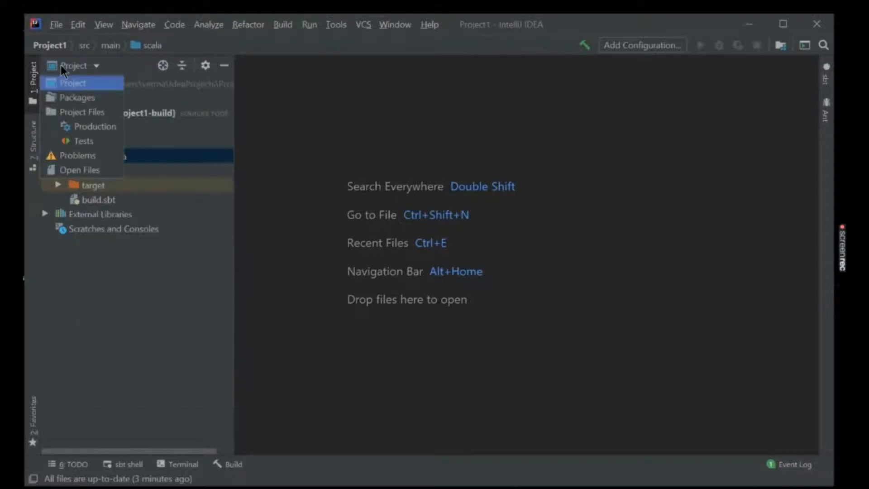
pyautogui.click(72, 83)
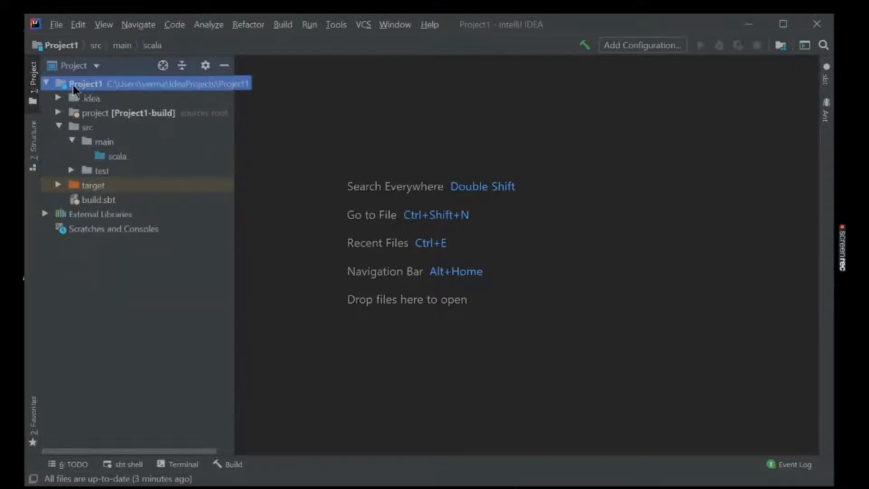
pyautogui.rightClick(86, 84)
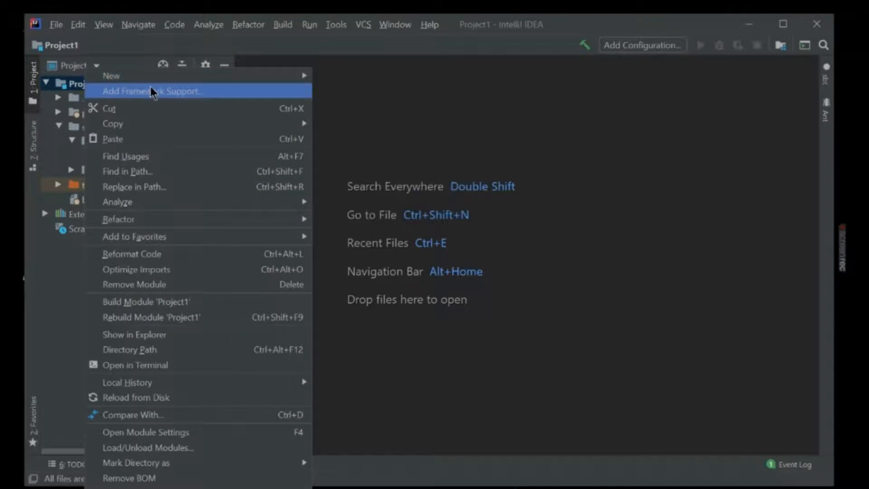
pyautogui.click(151, 90)
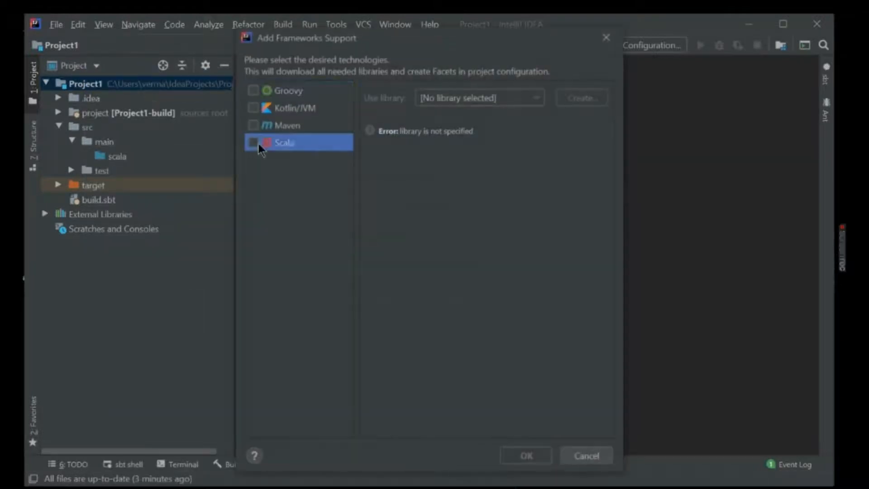
# Step: Enable Scala support using the Ivy 2.12.10 SDK and apply it to Project1
pyautogui.click(254, 142)
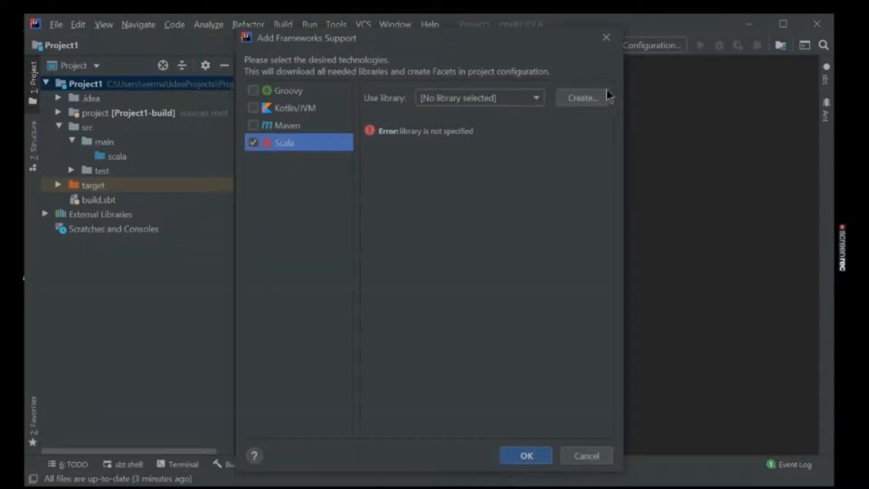
pyautogui.click(581, 98)
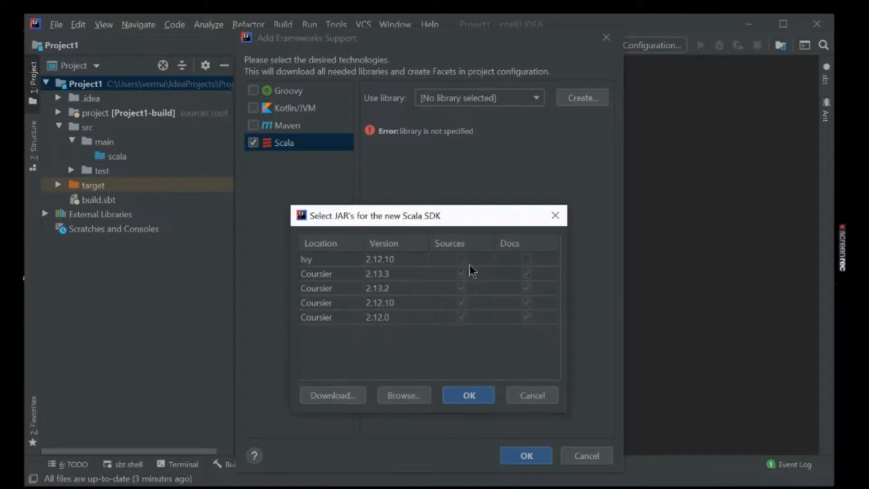
pyautogui.click(379, 259)
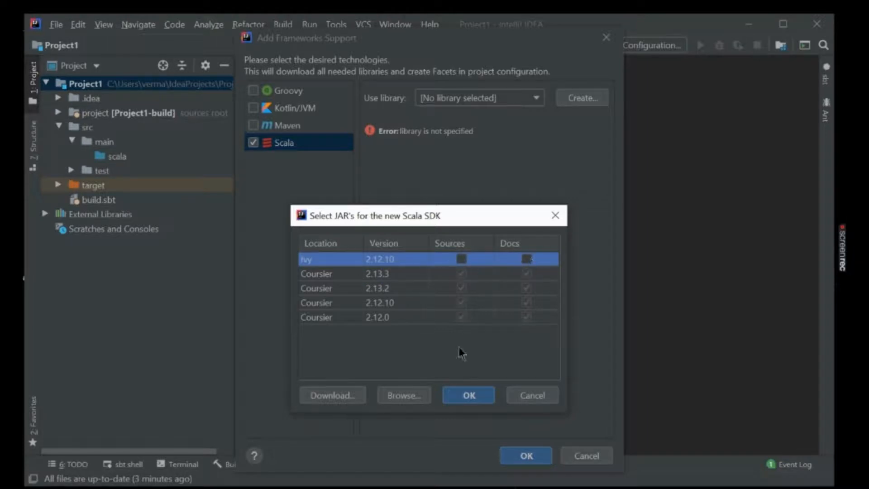
pyautogui.click(468, 394)
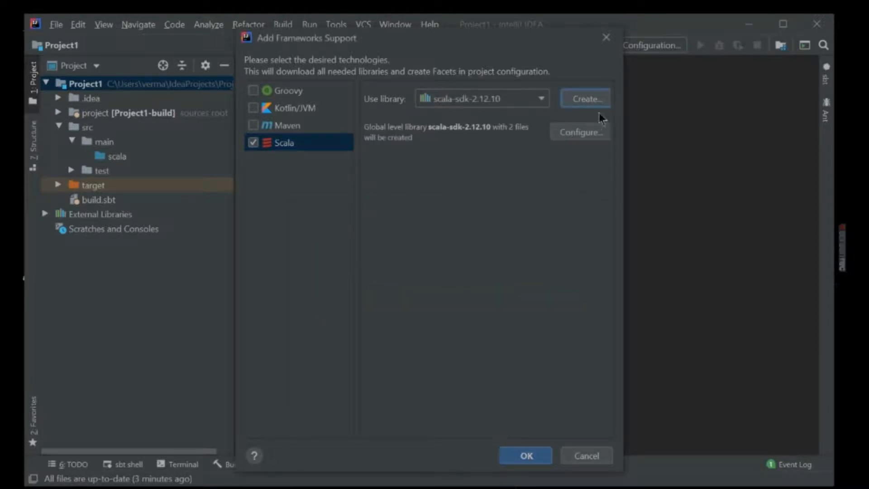
pyautogui.click(524, 455)
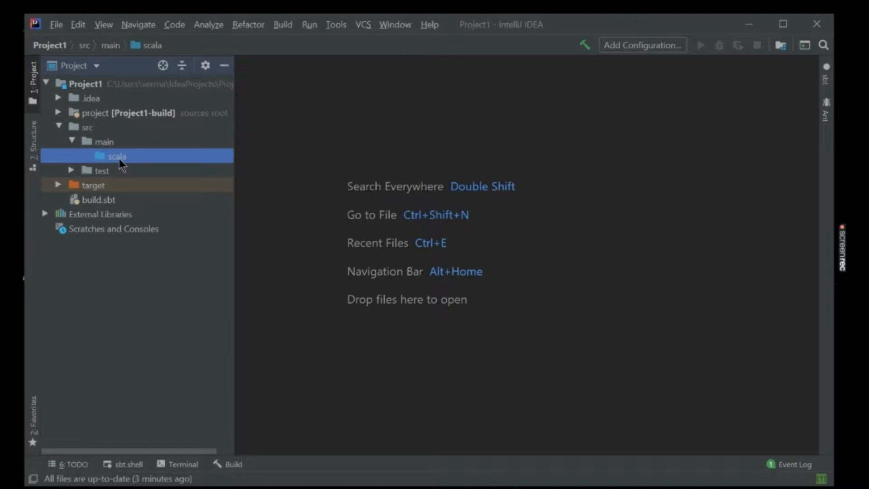
# Step: Start creating a new Scala class in the src/main/scala folder
pyautogui.rightClick(117, 155)
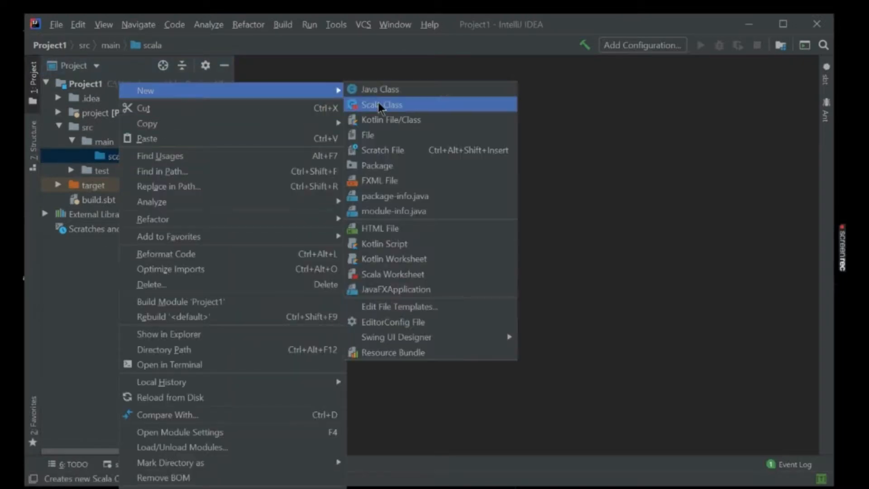
pyautogui.click(381, 104)
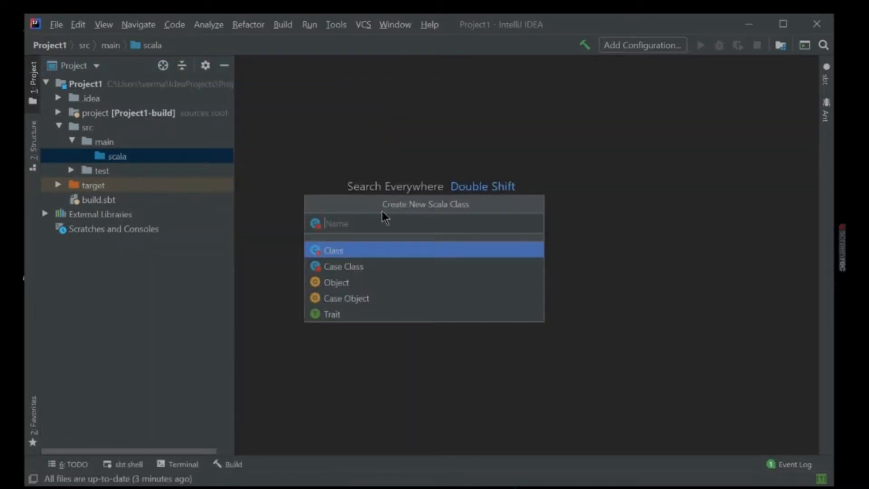
pyautogui.moveTo(357, 301)
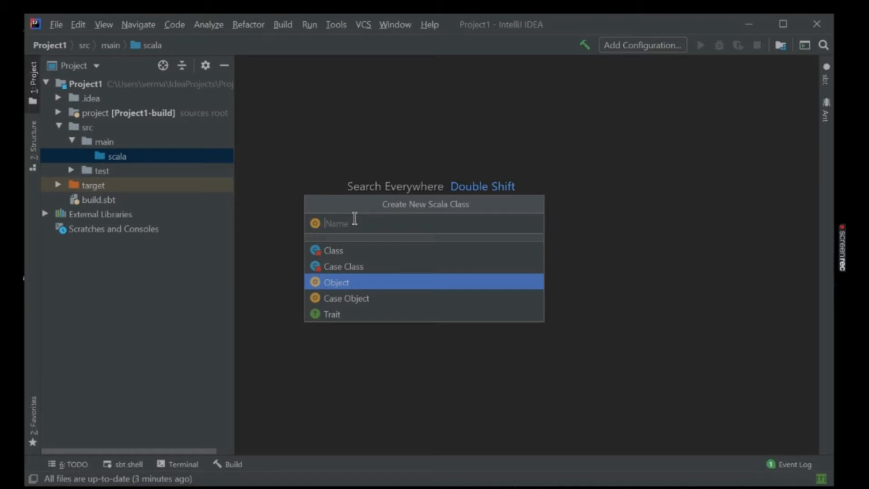
# Step: Enter 'connect' as the name of the new Scala object
pyautogui.write('c')
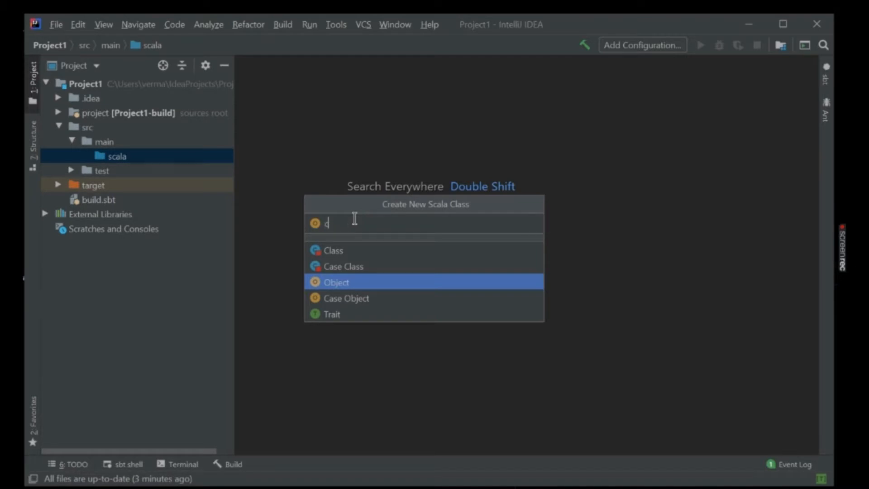
pyautogui.write('onnect')
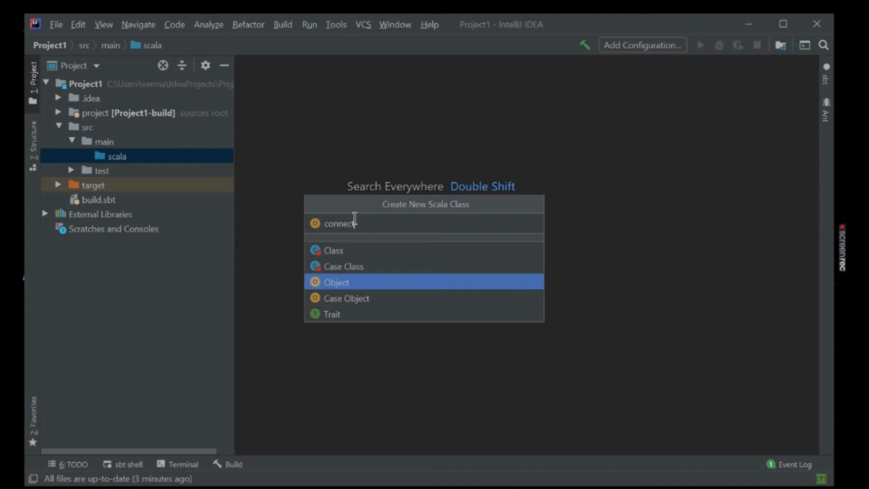